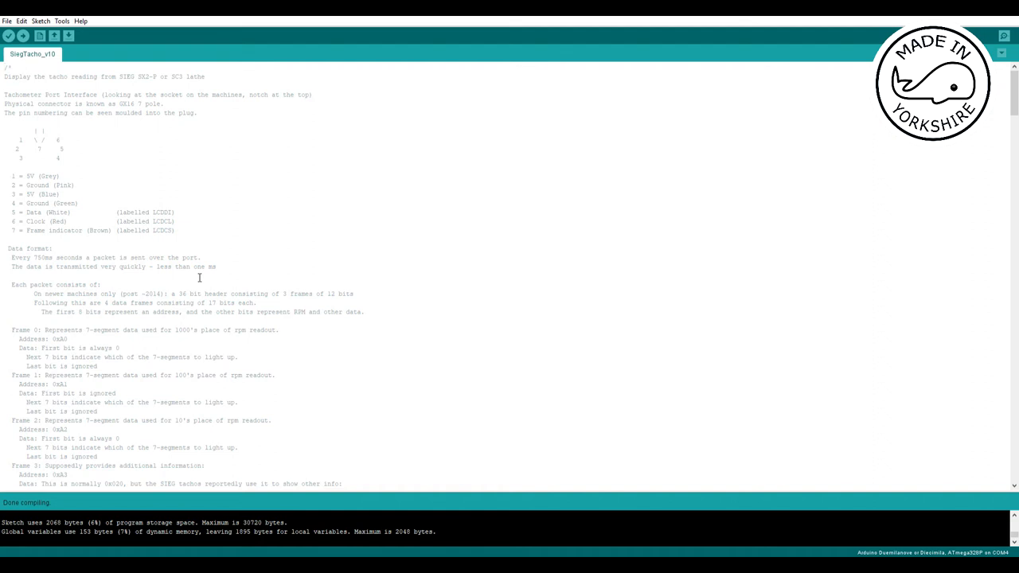
{"action": "mouse_move", "coordinate": [201, 338]}
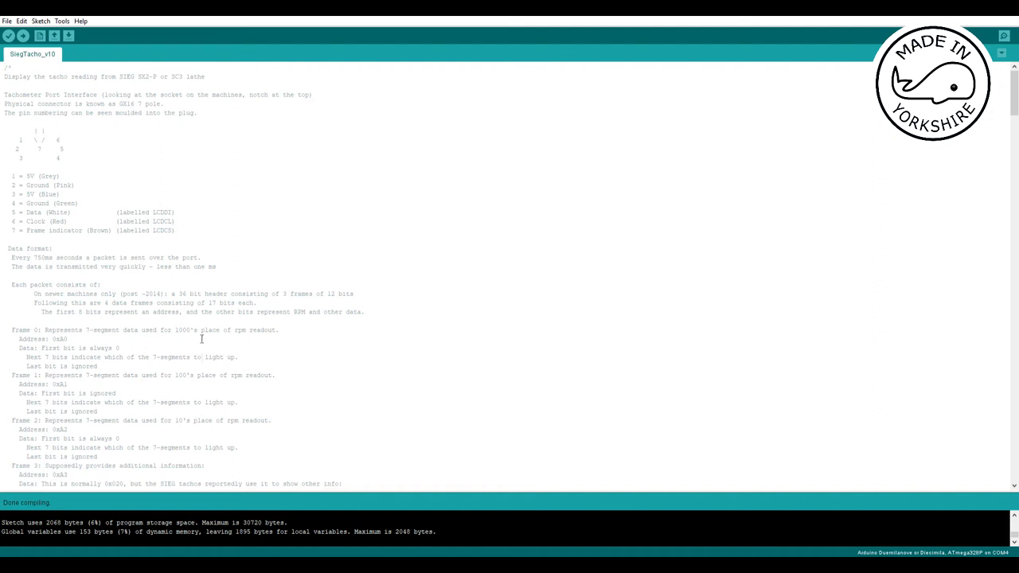
{"action": "mouse_move", "coordinate": [23, 35]}
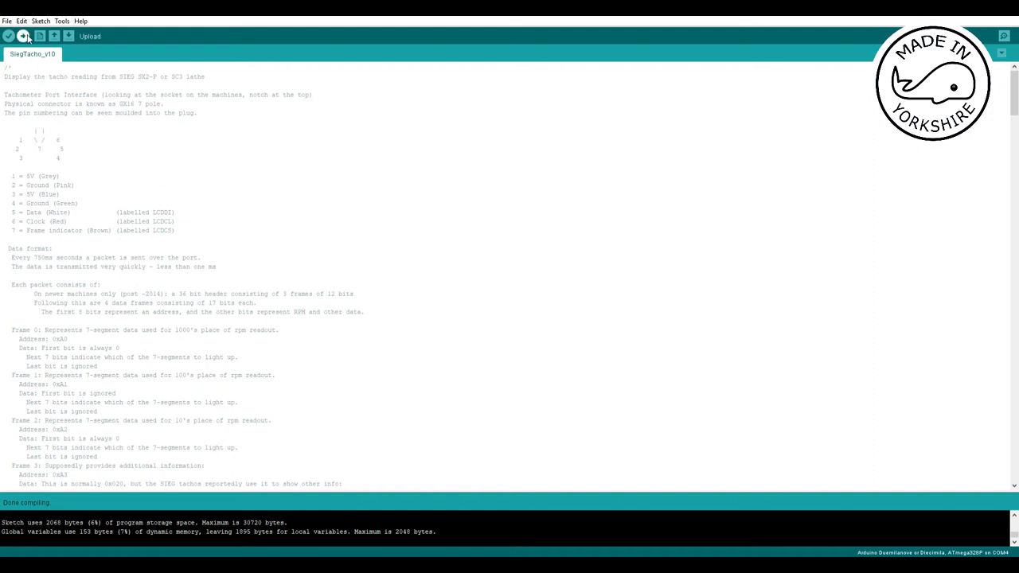
Step: Compile the SwgTacho sketch and upload it to the ATmega328P board
{"action": "left_click", "coordinate": [24, 35]}
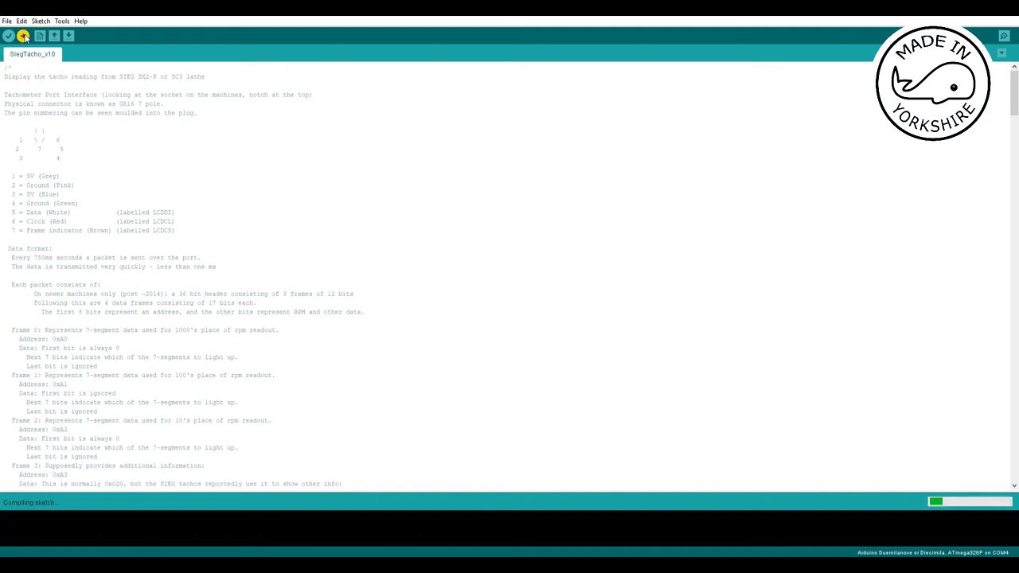
{"action": "left_click", "coordinate": [23, 35]}
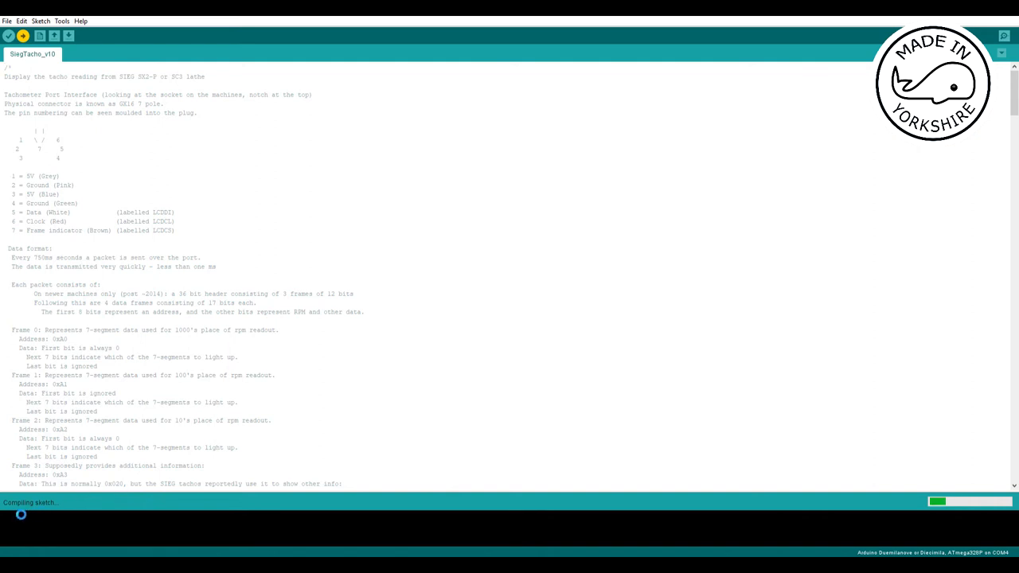